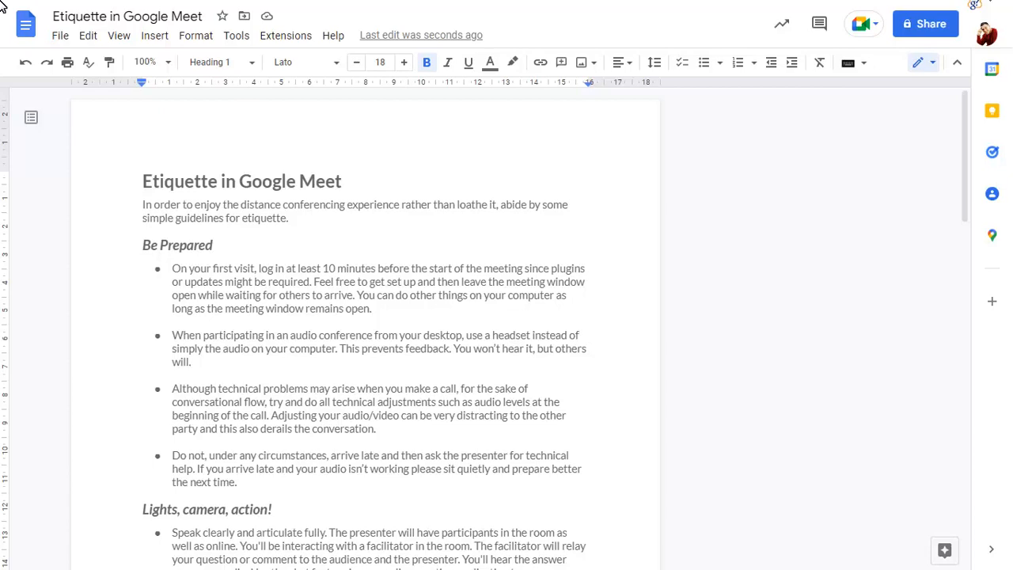
# - Open the Share dialog for 'Etiquette in Google Meet' and its settings gear
pyautogui.click(925, 23)
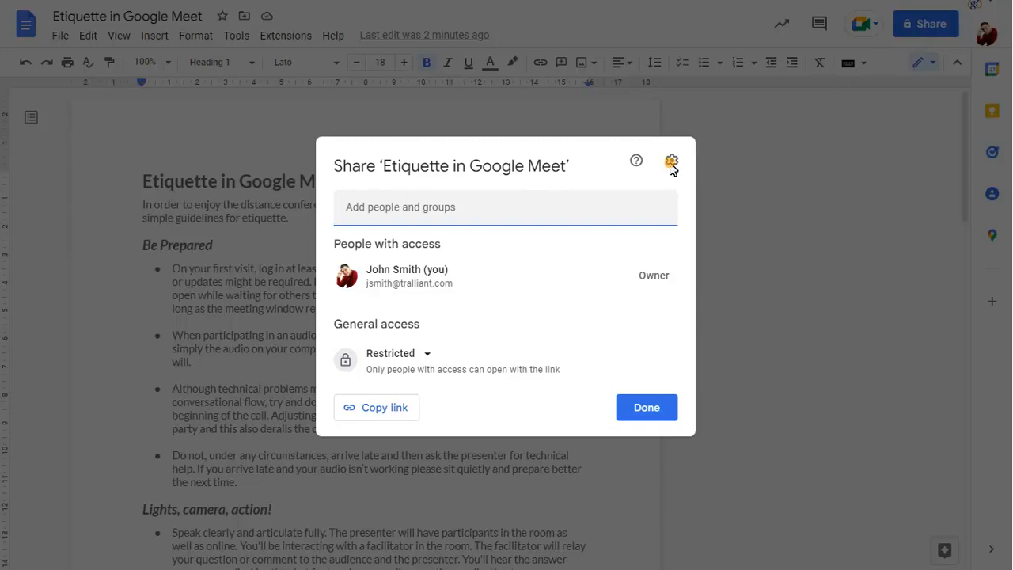
pyautogui.click(672, 162)
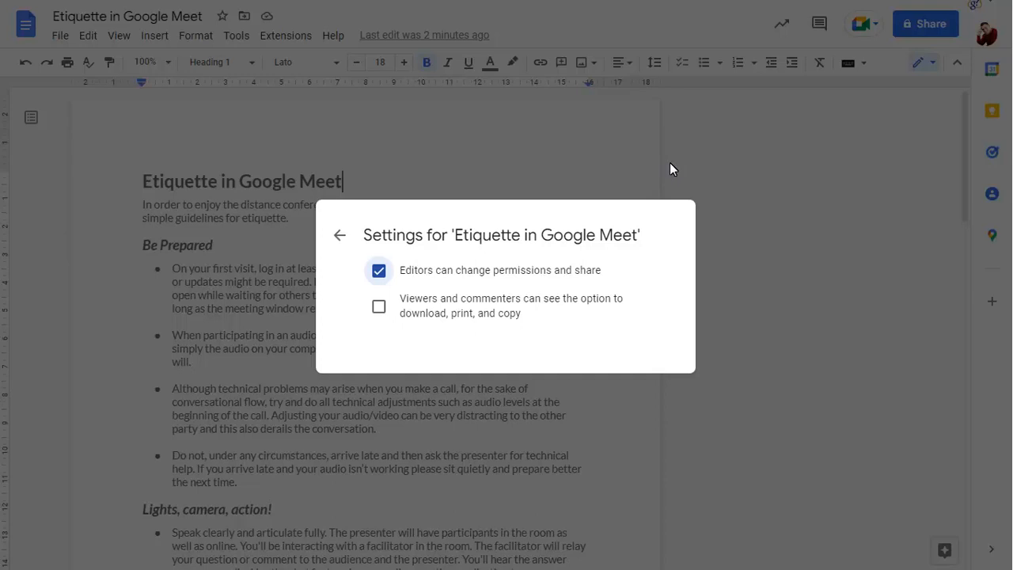
pyautogui.moveTo(383, 238)
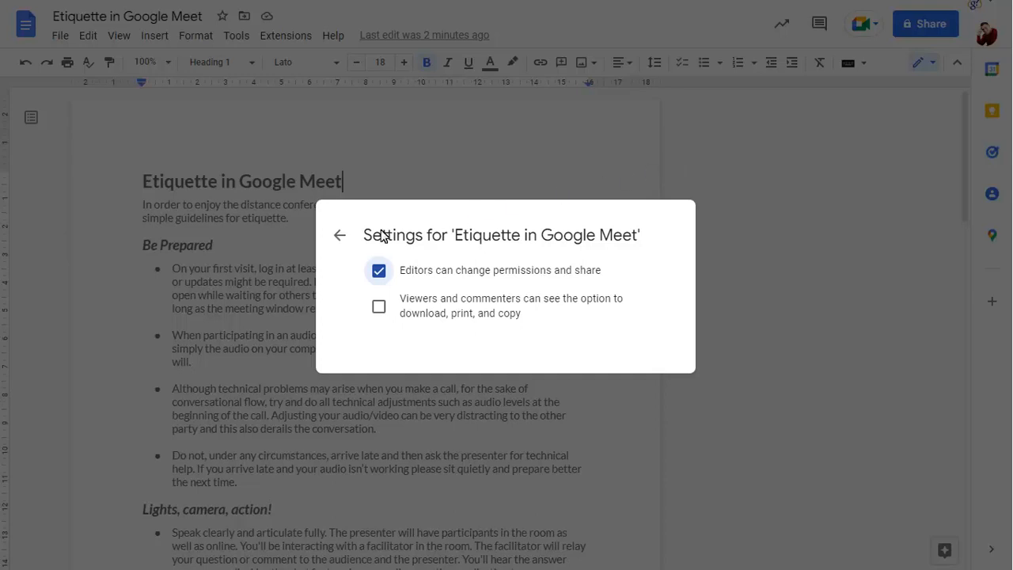
# - Set general access to anyone at Tralliant.com with the link, then start adding people
pyautogui.click(339, 235)
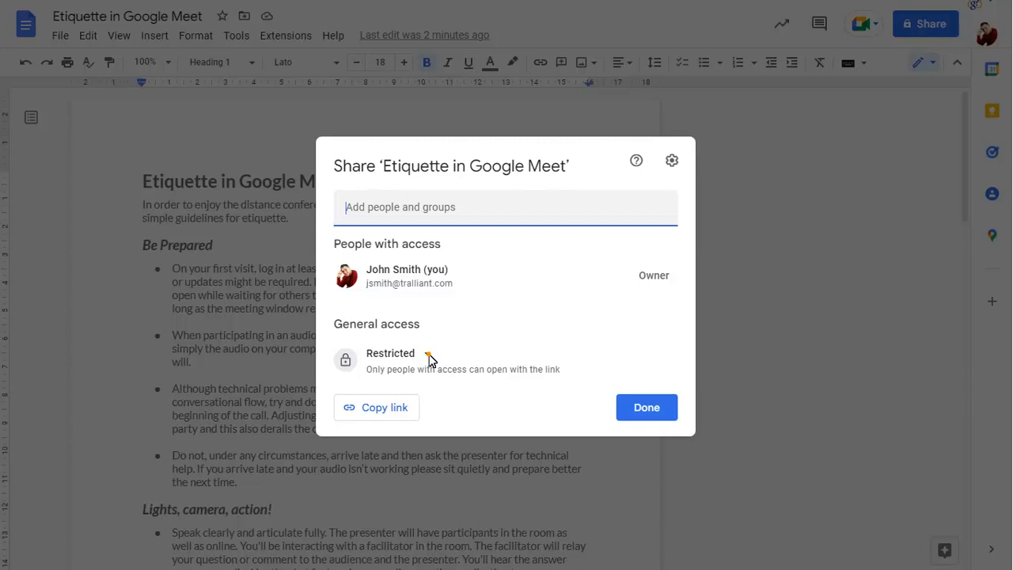
pyautogui.click(390, 353)
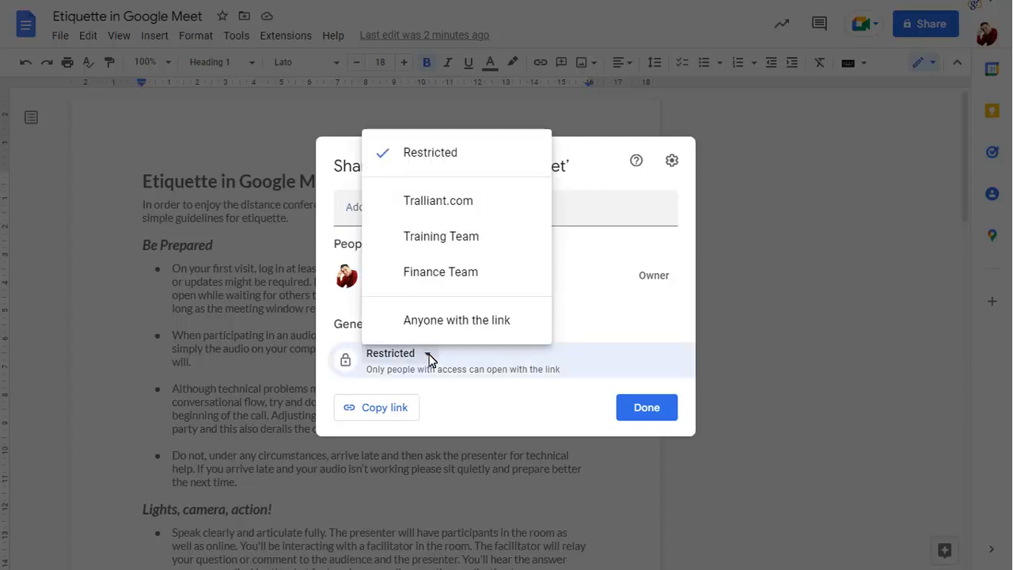
pyautogui.click(438, 201)
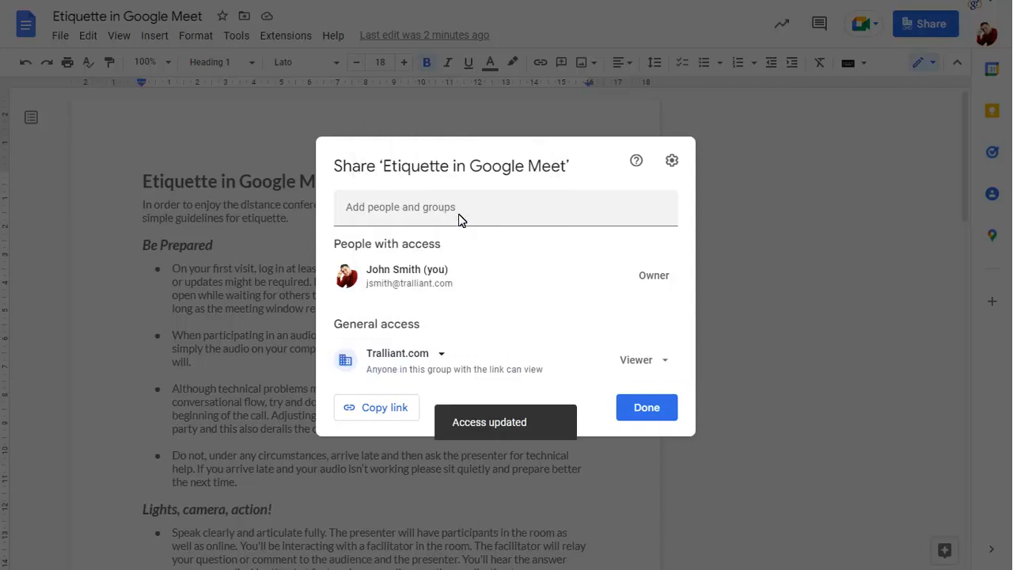
pyautogui.click(636, 359)
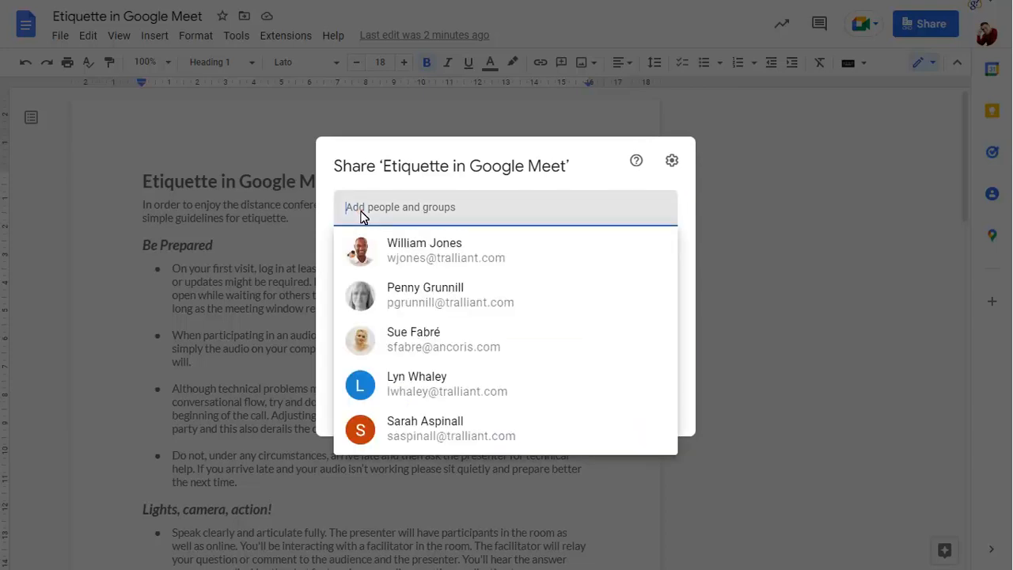
pyautogui.click(424, 250)
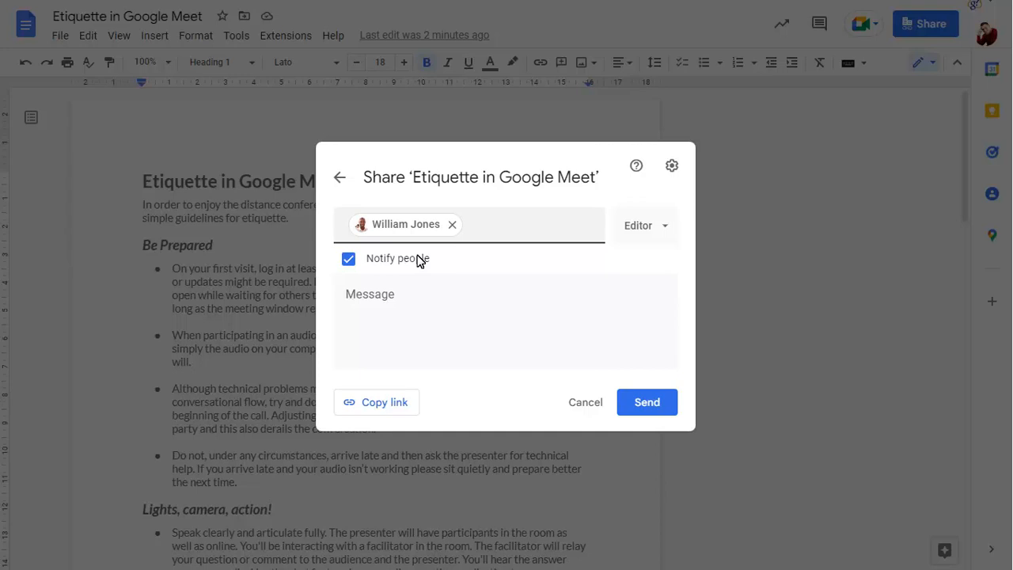
pyautogui.moveTo(358, 301)
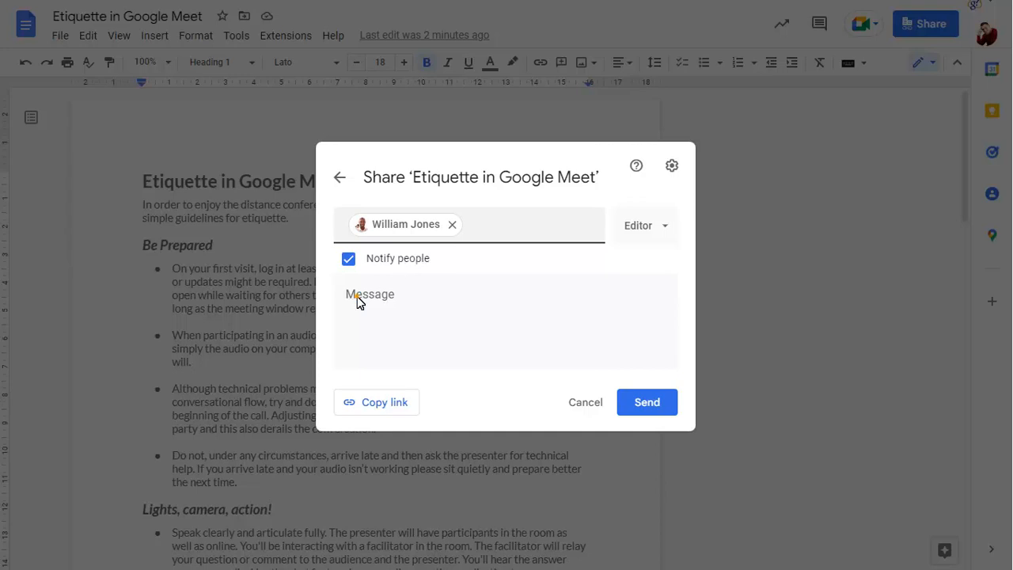
pyautogui.click(647, 402)
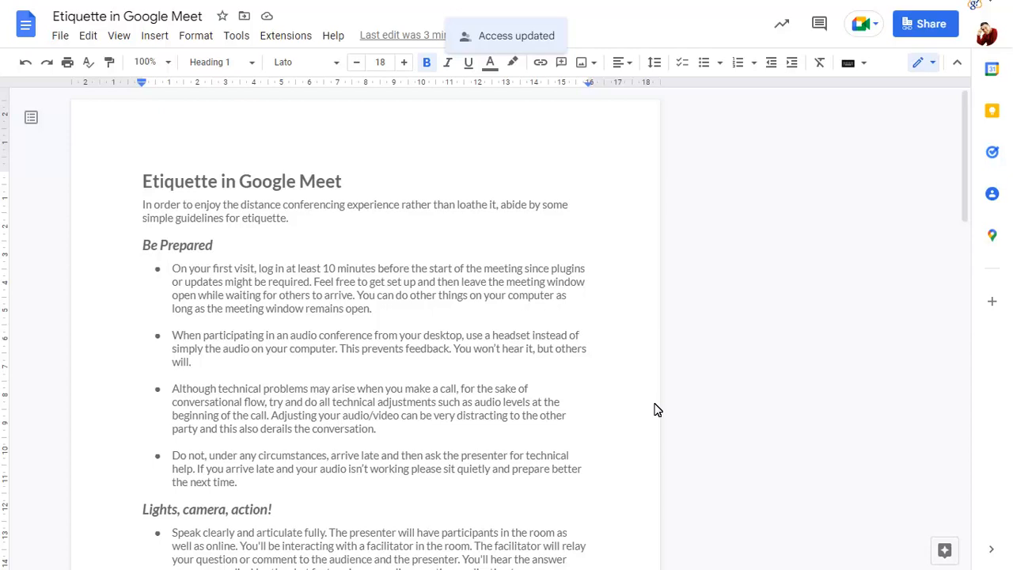
pyautogui.moveTo(673, 387)
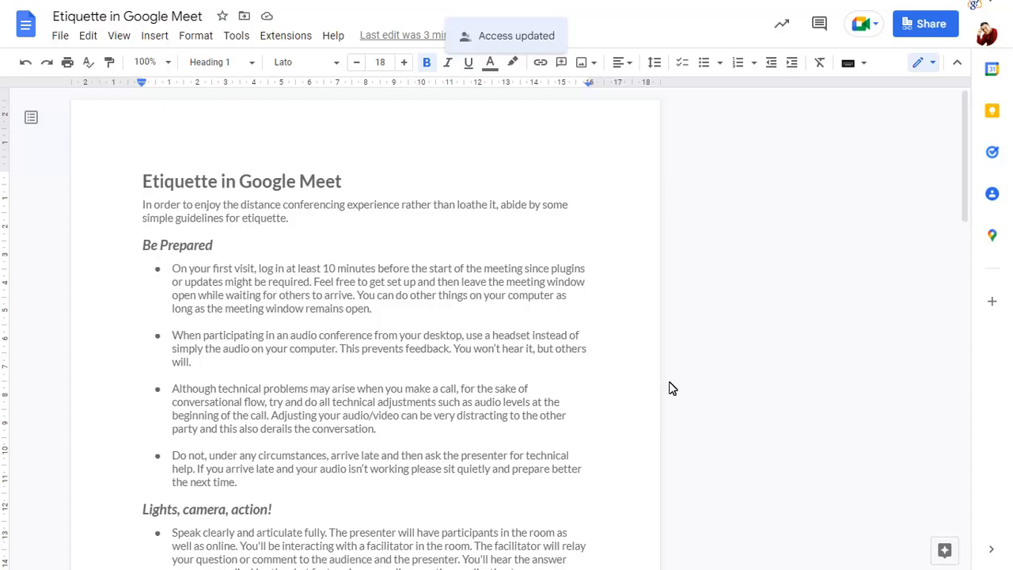
# - Reopen sharing and set General access to Restricted
pyautogui.click(925, 24)
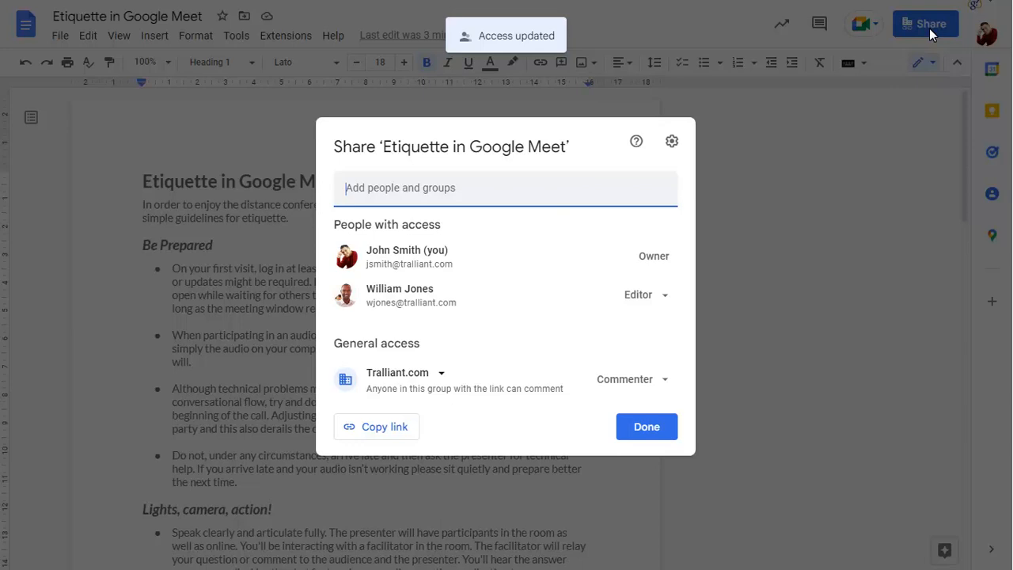
pyautogui.click(398, 371)
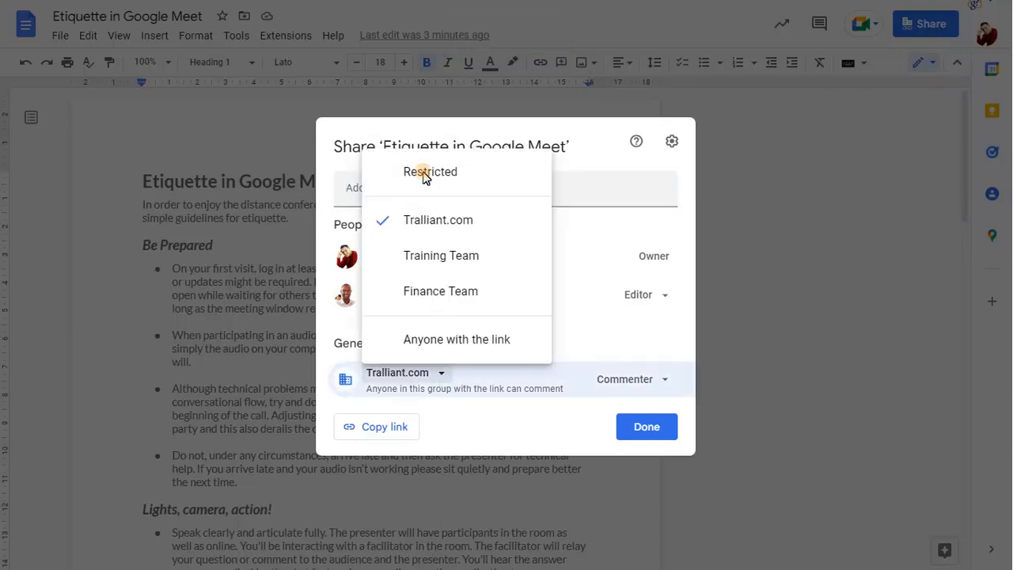
pyautogui.click(430, 172)
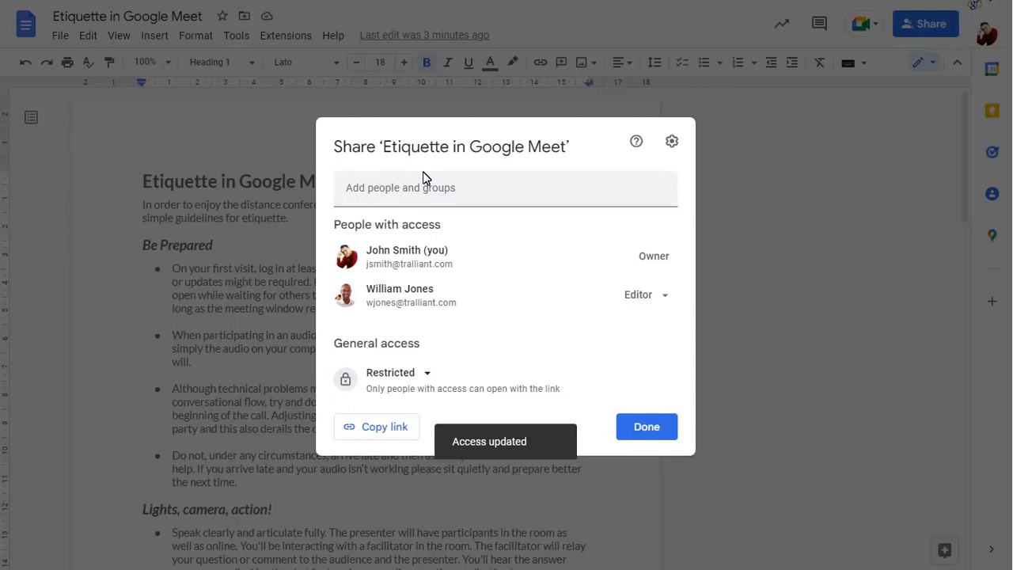
pyautogui.moveTo(629, 285)
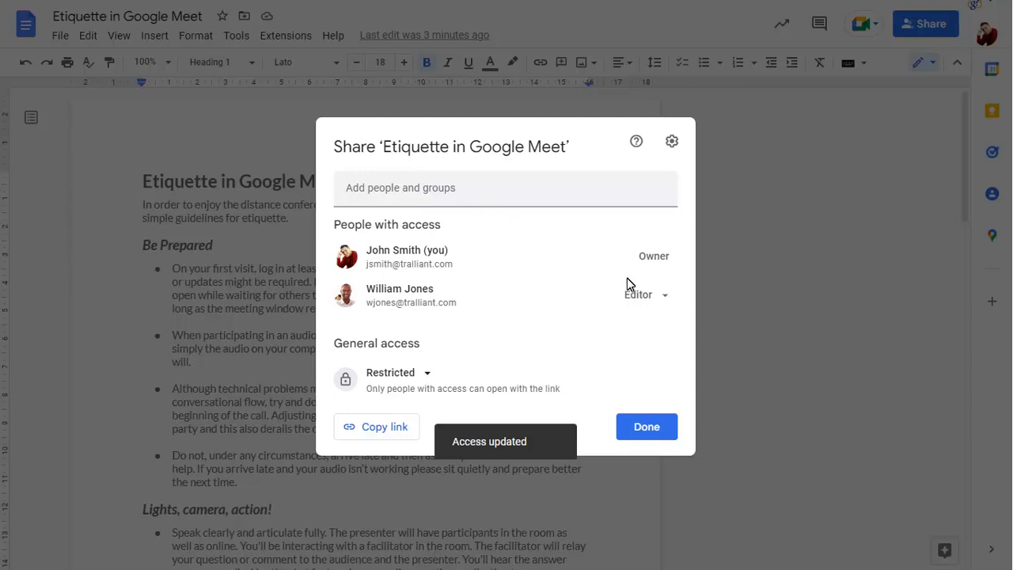
pyautogui.click(636, 294)
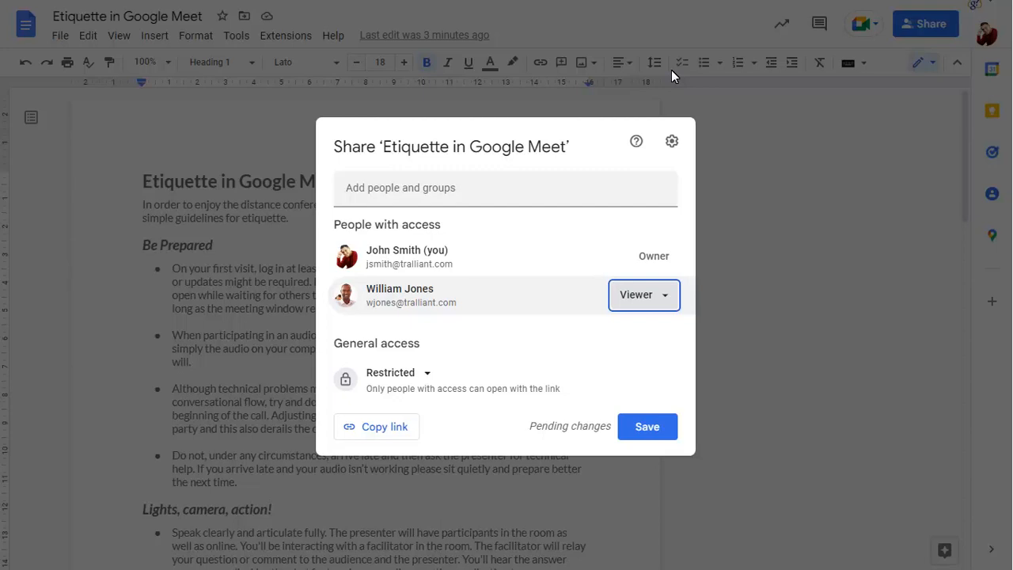
pyautogui.click(643, 295)
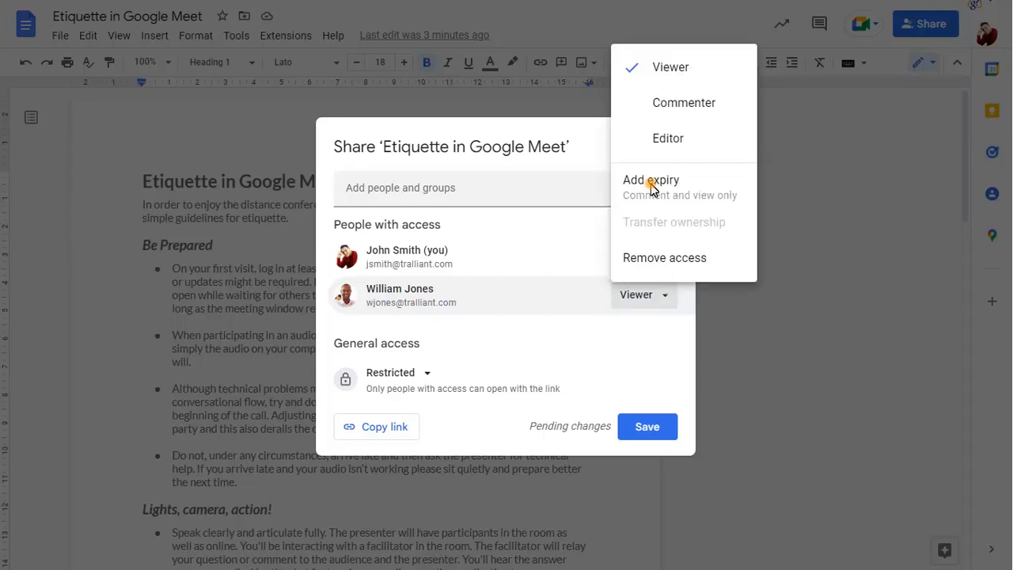
pyautogui.click(650, 180)
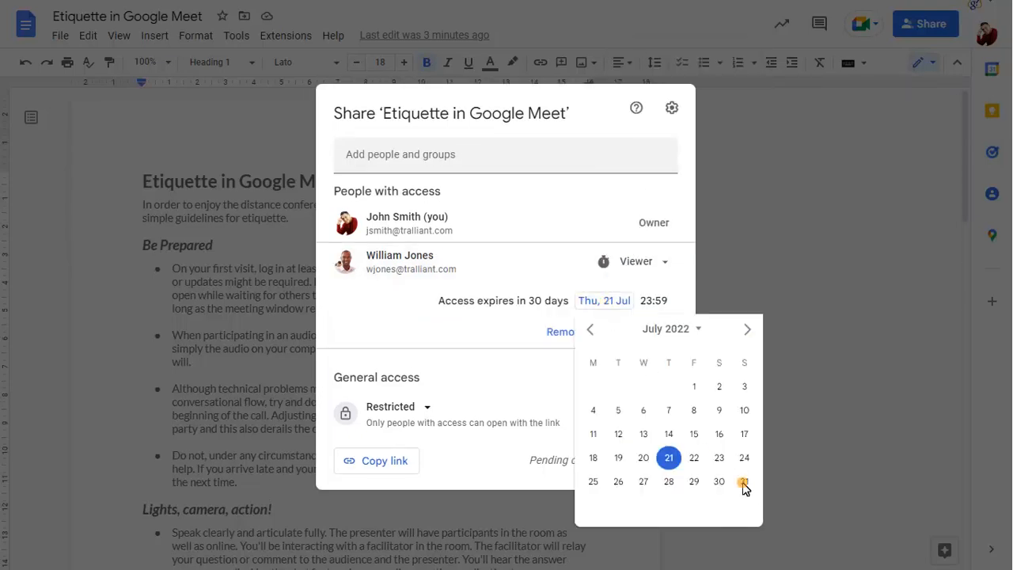
pyautogui.click(743, 481)
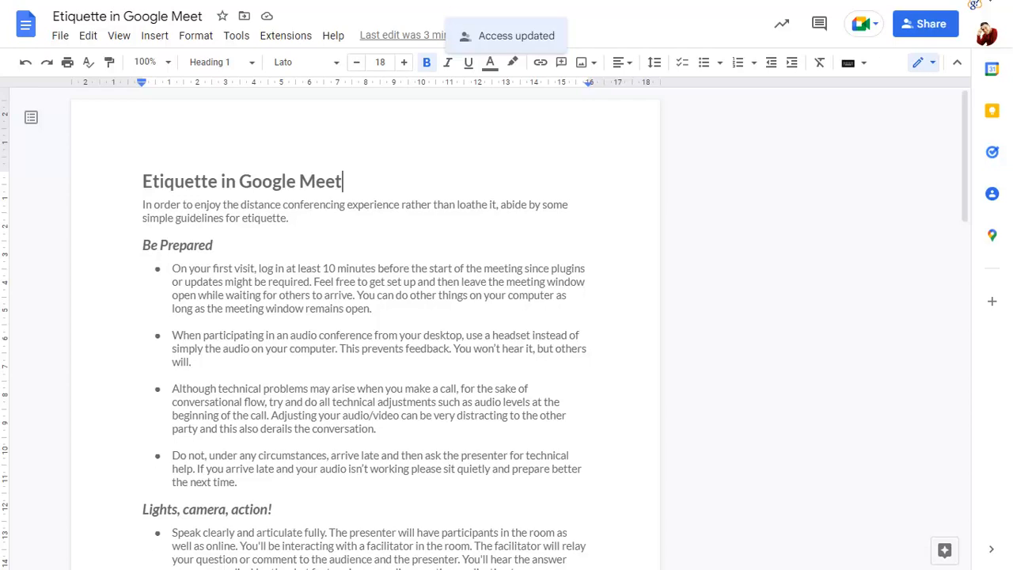